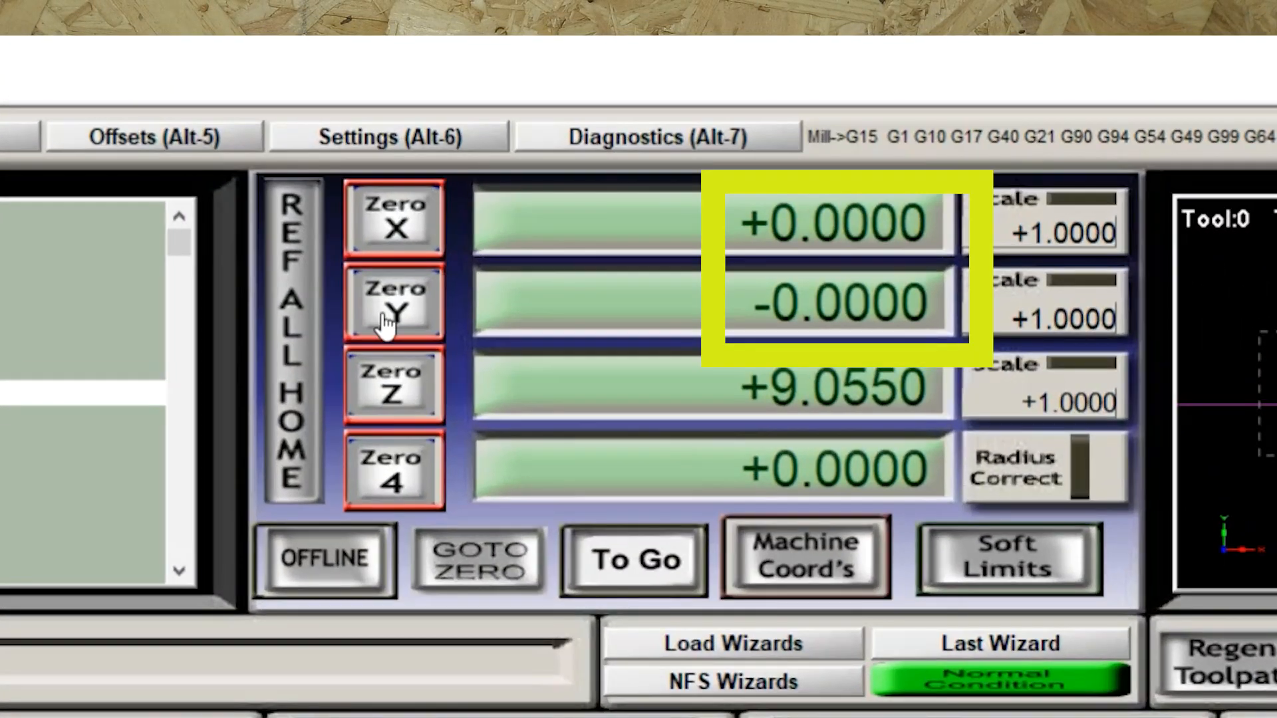
mouse_move(419, 395)
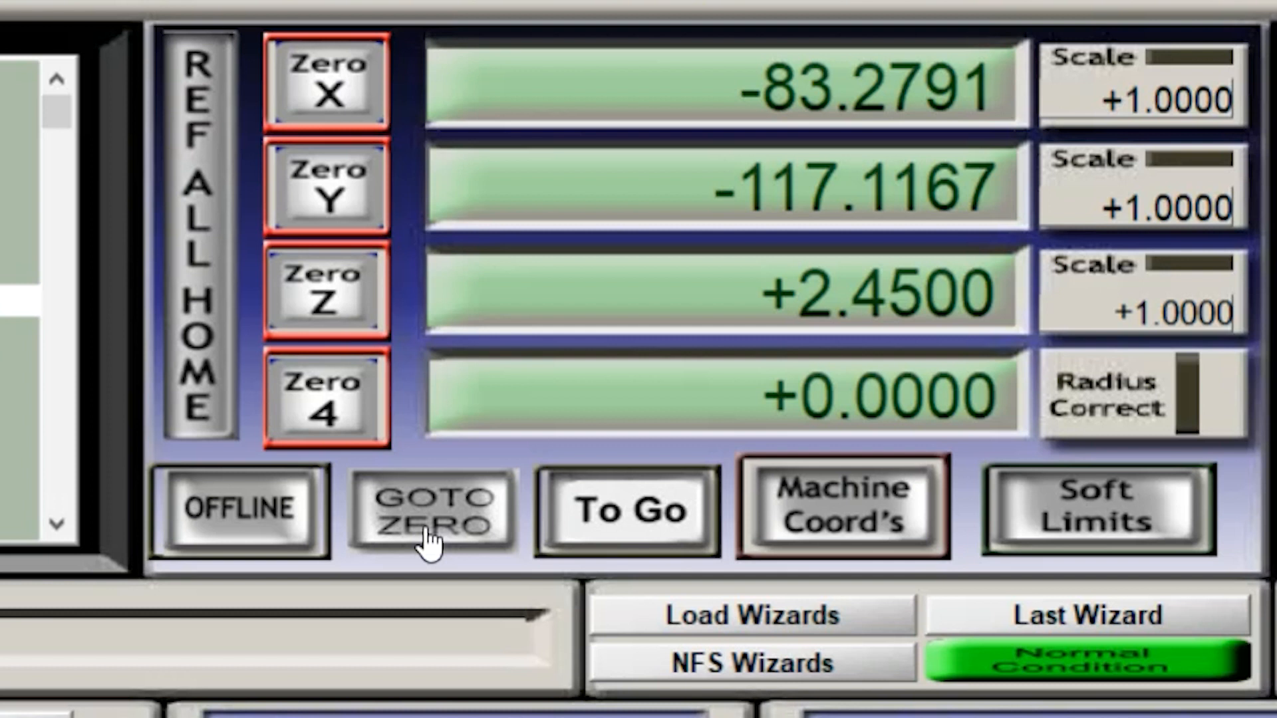
mouse_move(399, 44)
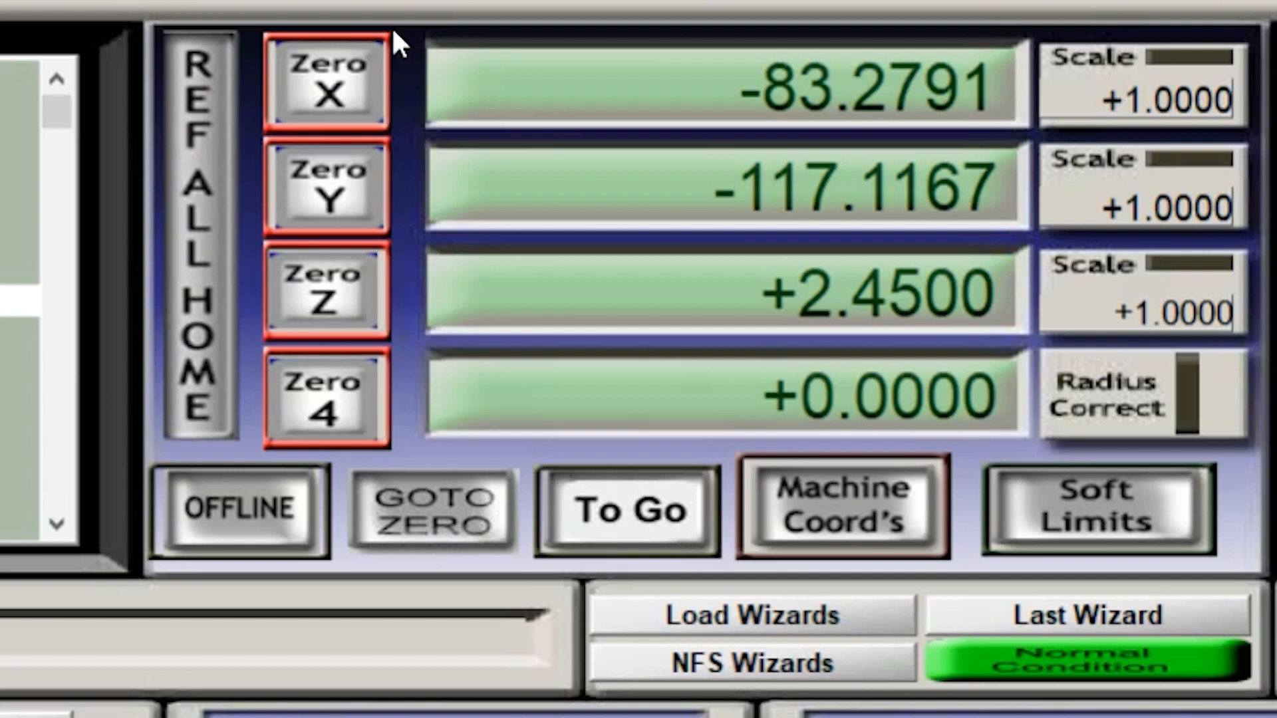
mouse_move(350, 196)
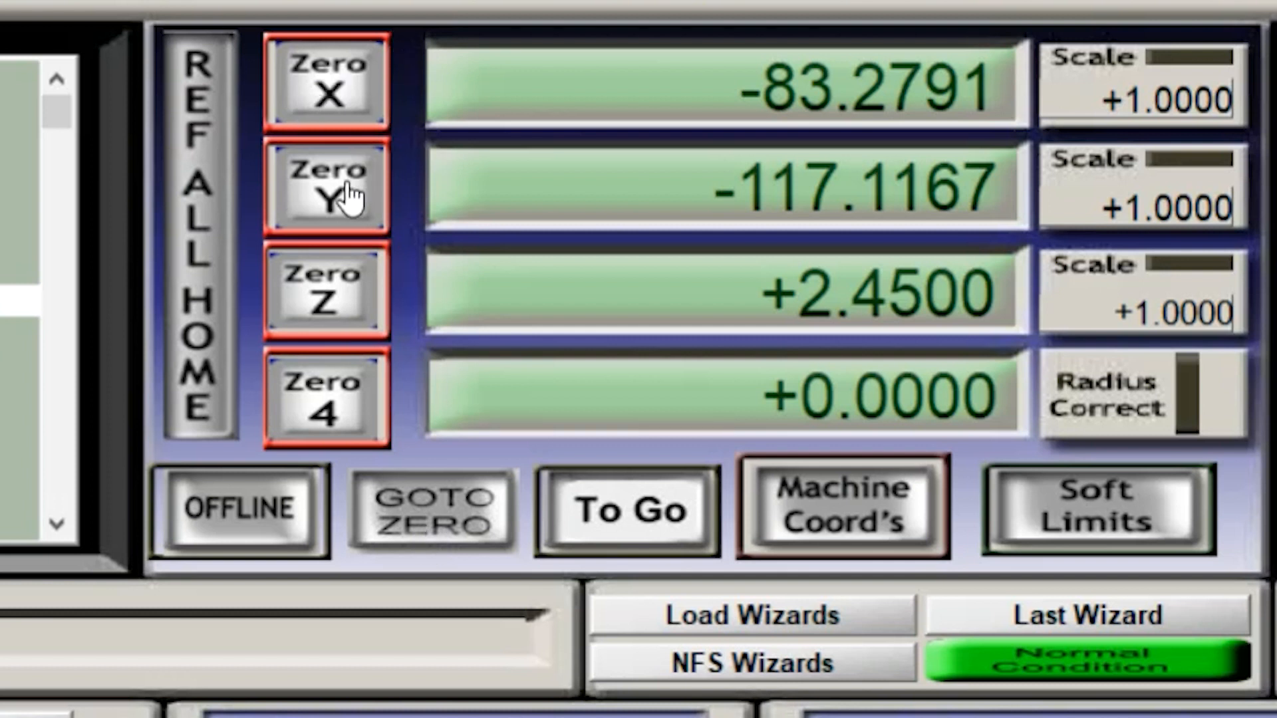
mouse_move(346, 308)
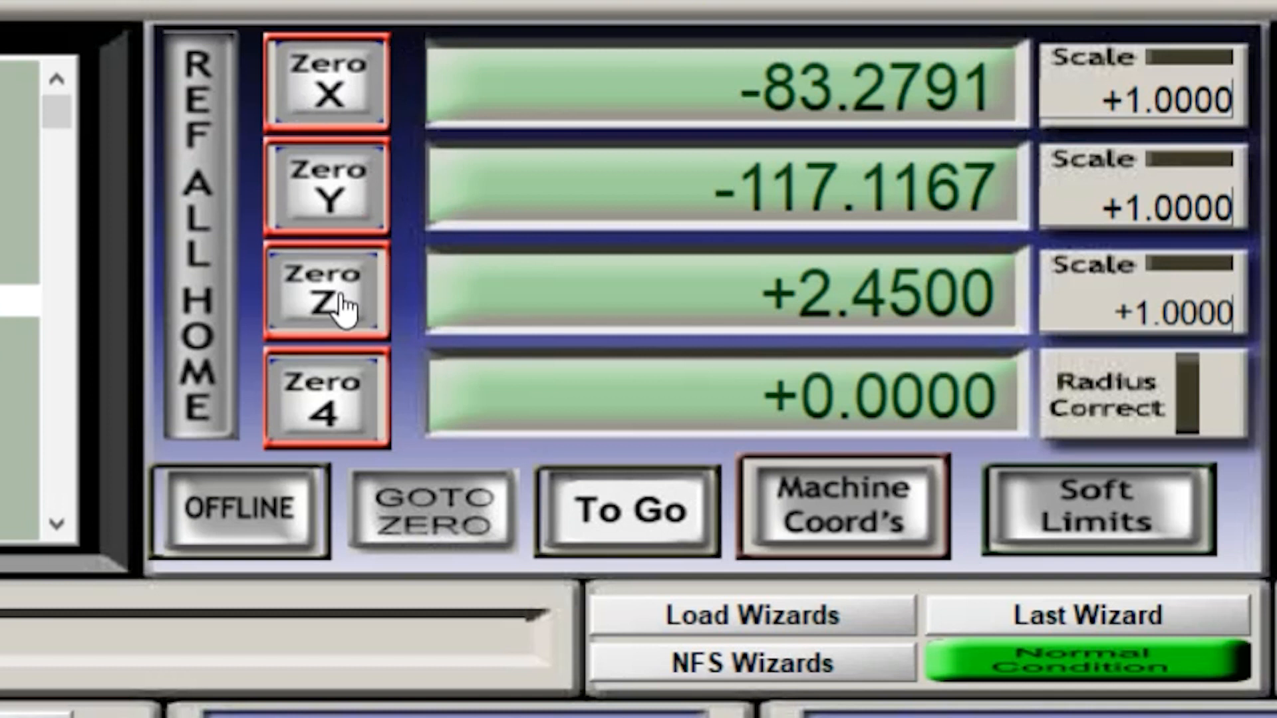